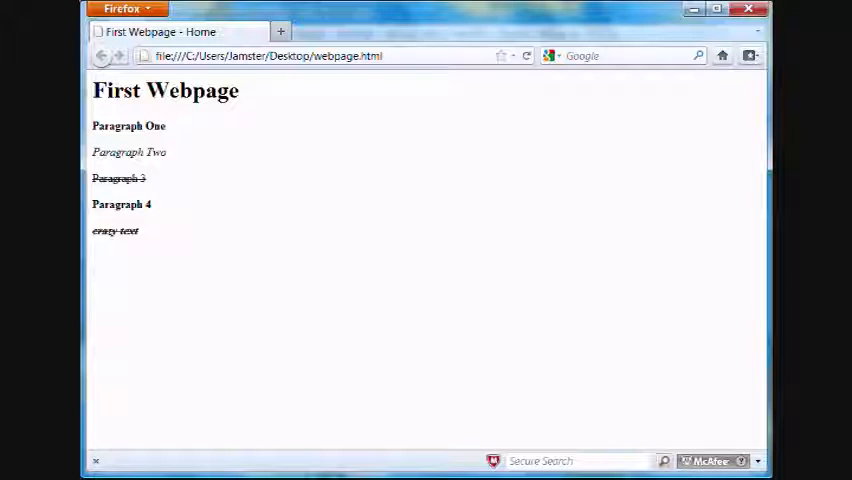
mouse_move(143, 265)
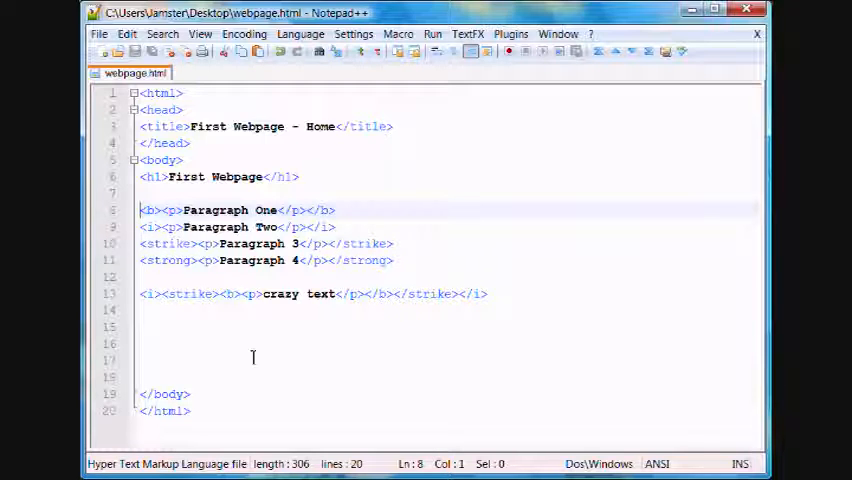
- Insert a <font color="red"> tag on a new line above Paragraph One
click(160, 160)
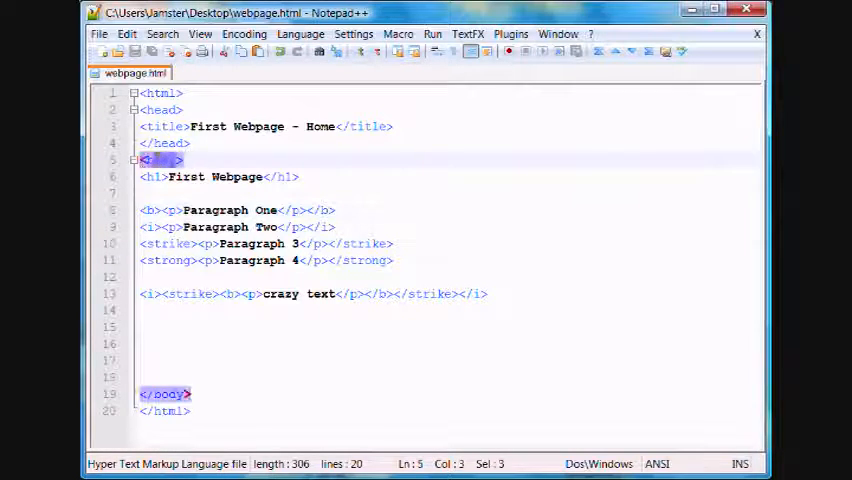
click(141, 210)
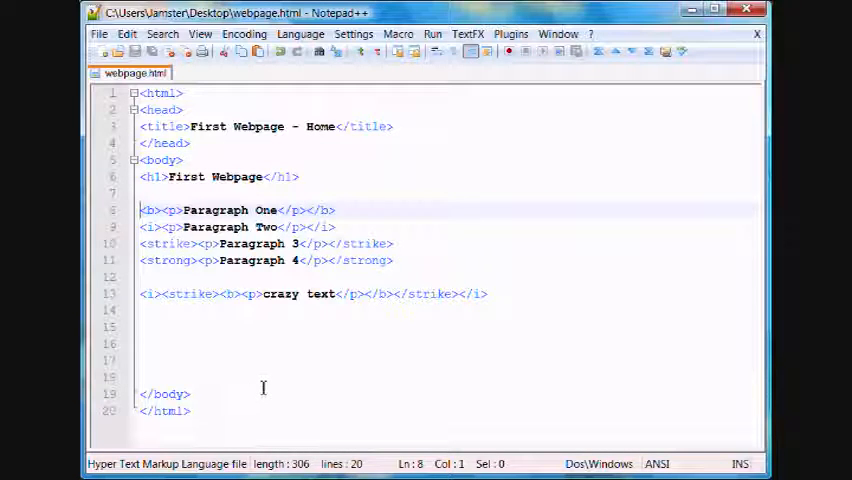
mouse_move(266, 423)
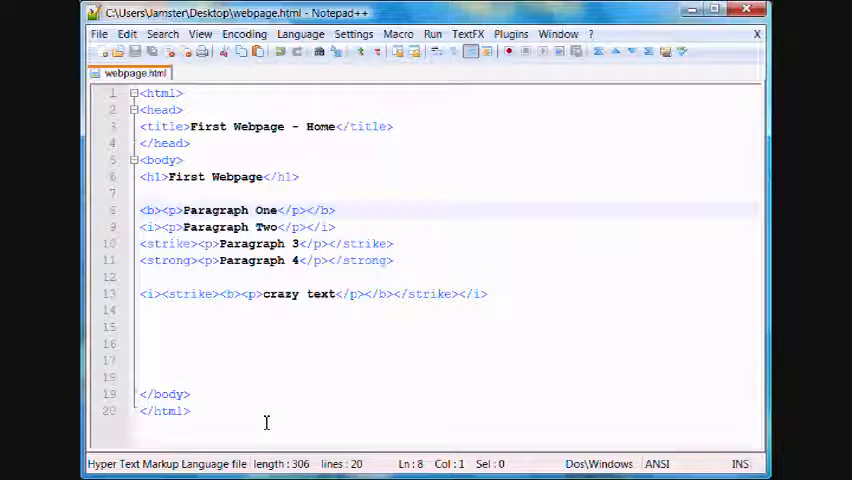
text(font>)
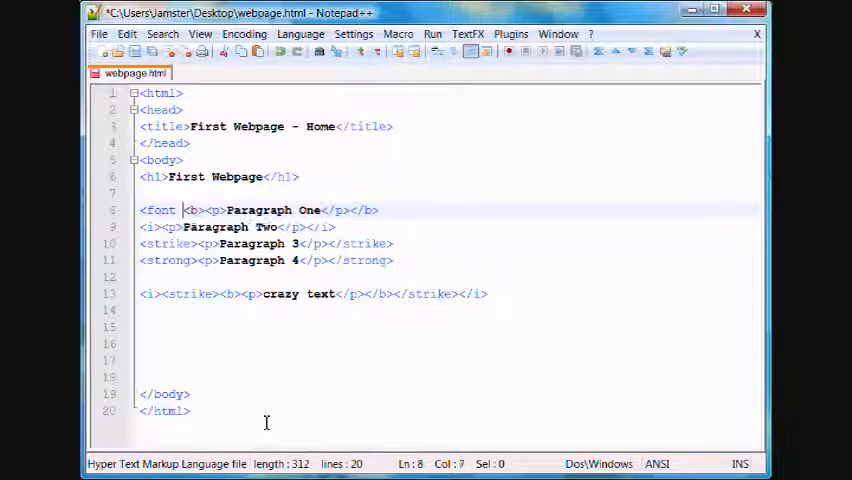
text(color)
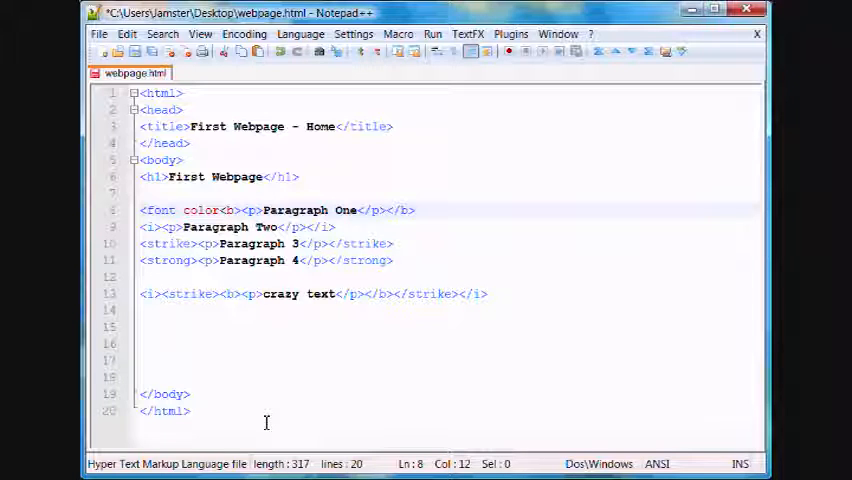
text(=)
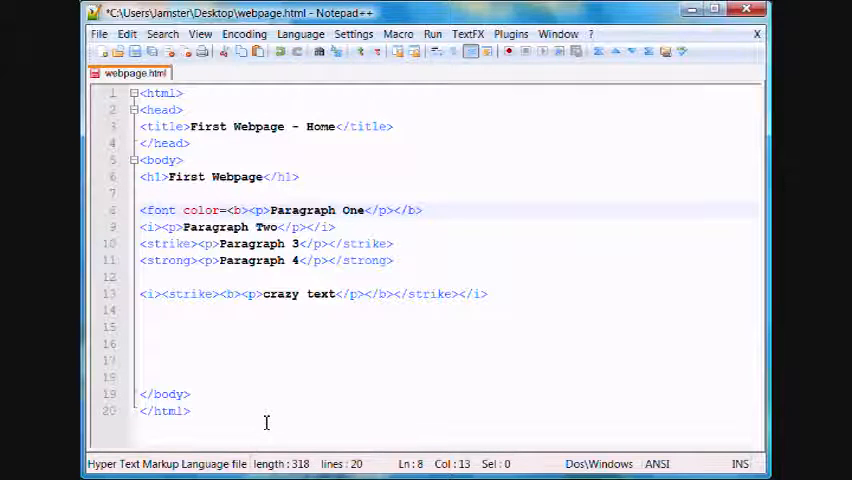
text("")
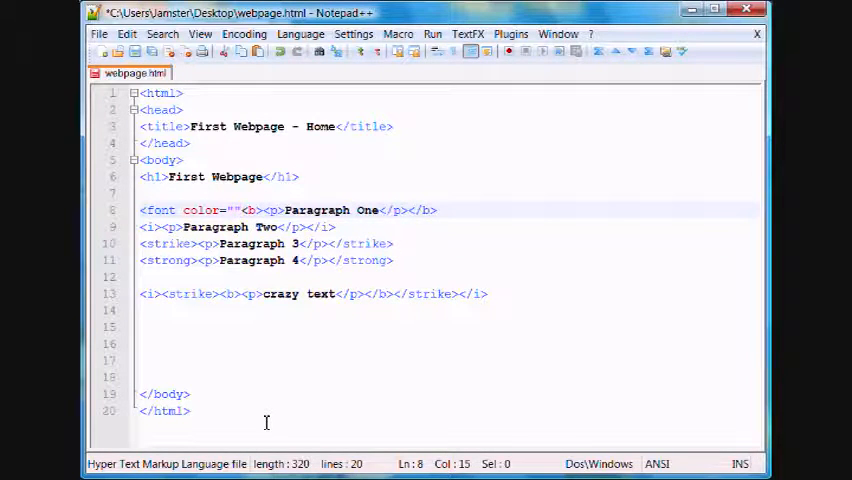
text(b)
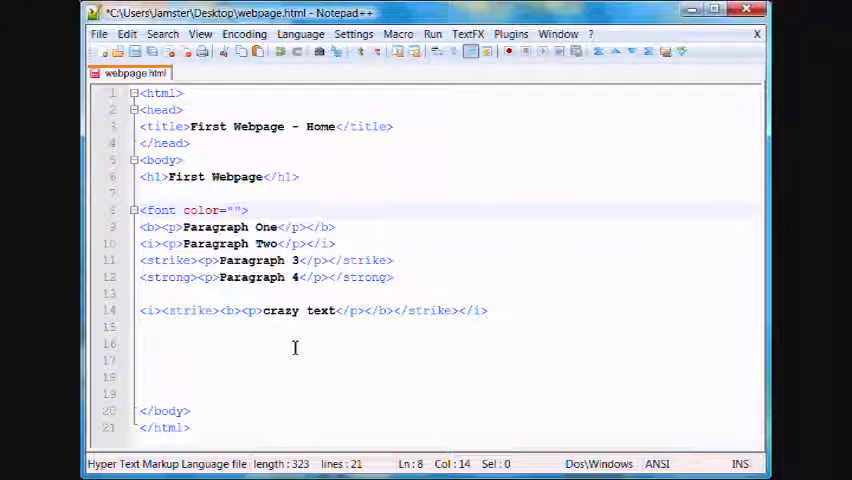
text(red)
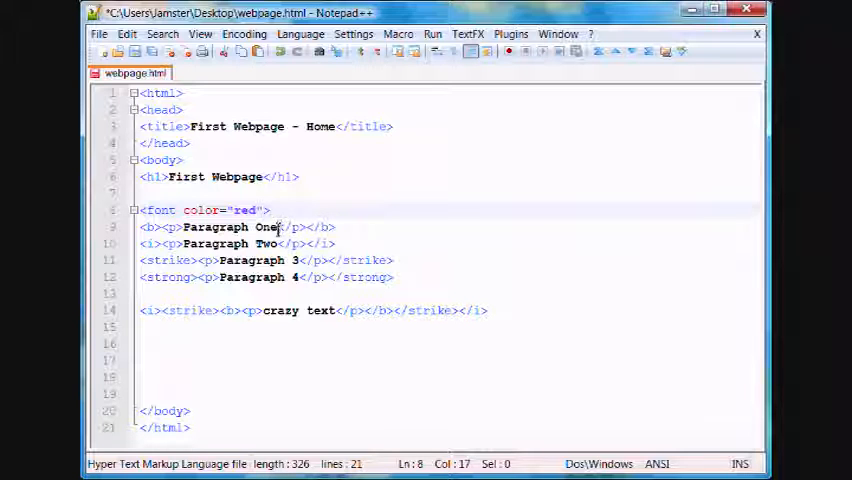
click(400, 358)
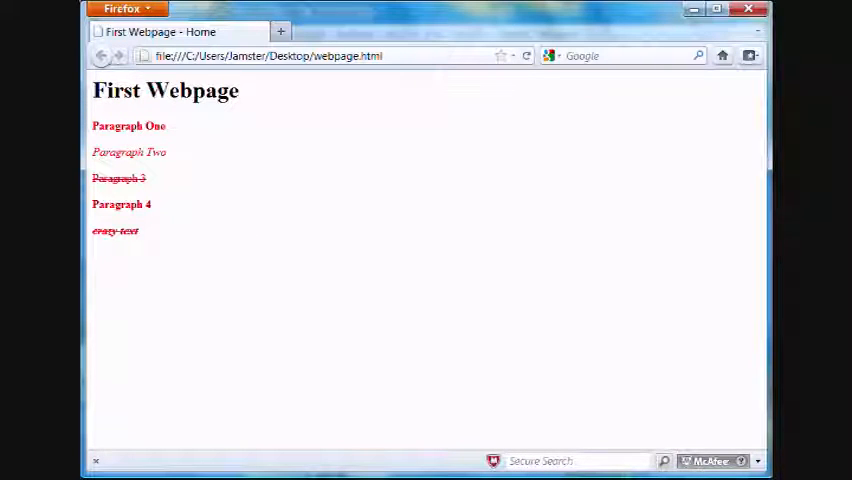
mouse_move(184, 131)
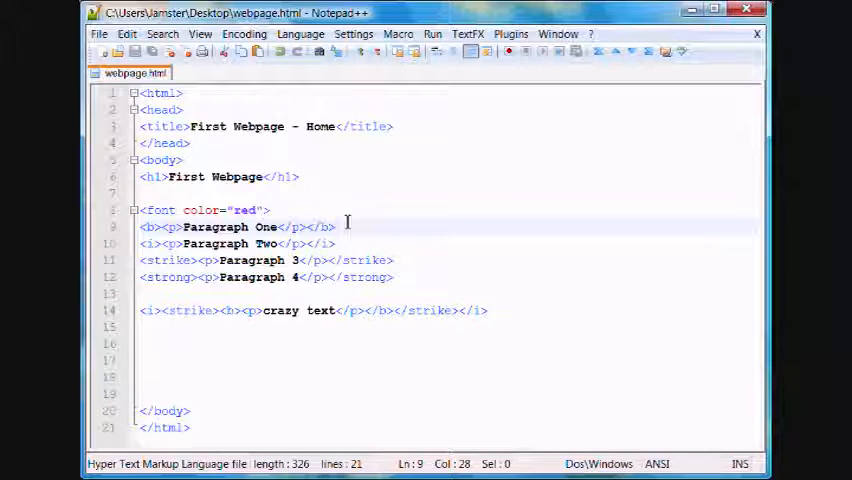
- Add a closing </font> tag right after the Paragraph One line
text(</font>)
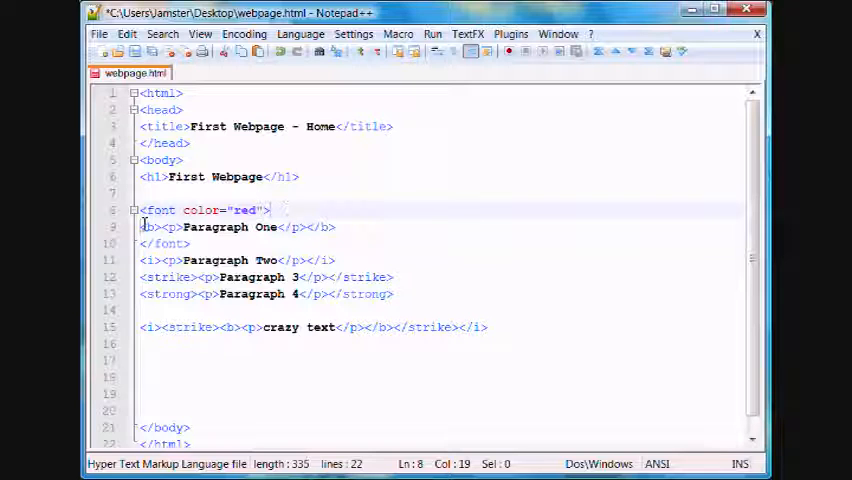
click(345, 227)
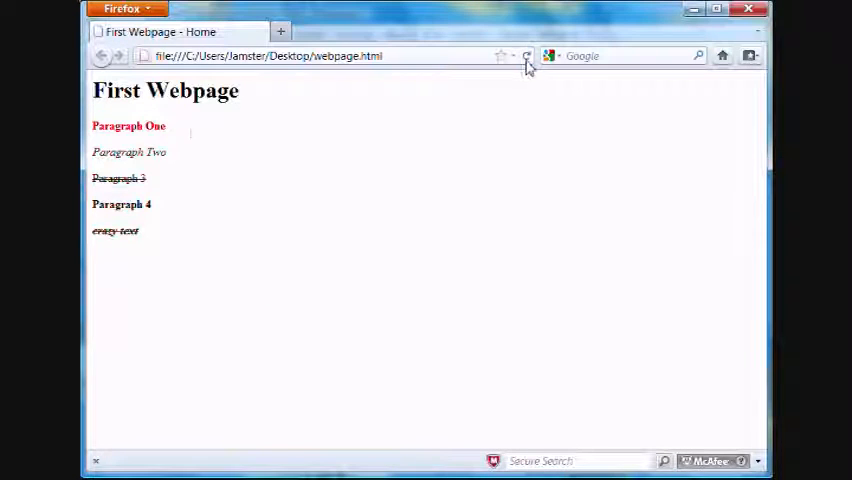
mouse_move(257, 150)
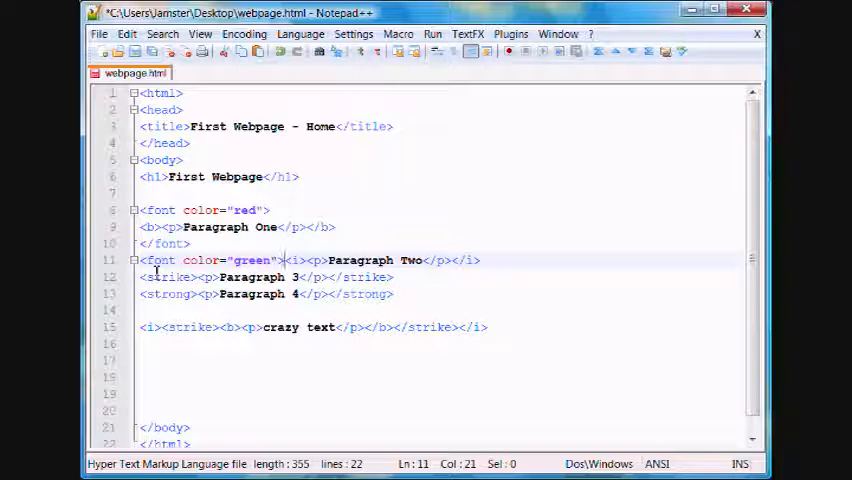
- Close Paragraph Two's green font tag with </font> at the end of its line
click(485, 260)
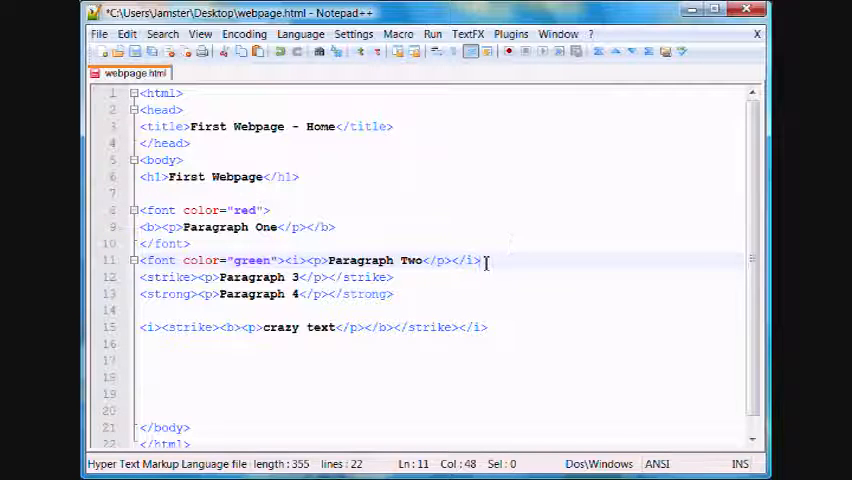
text(</font>)
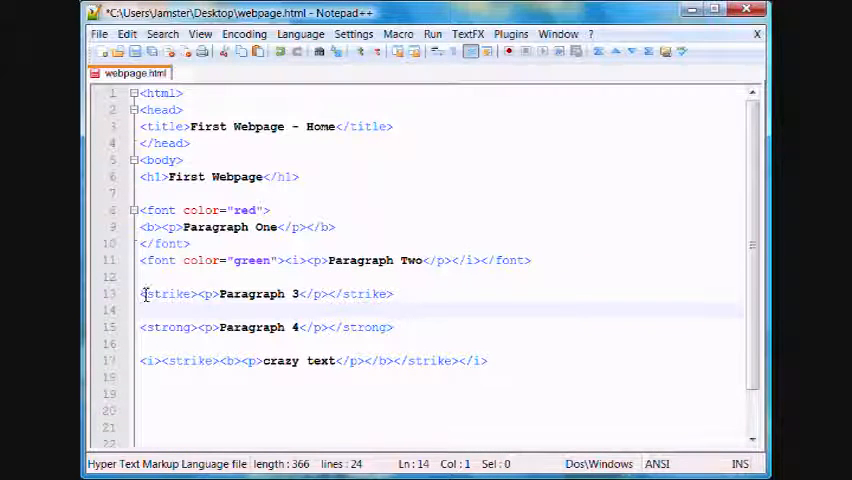
- Wrap the Paragraph 3 line in a <font color="blue"> ... </font> tag
click(142, 293)
text(<font color=)
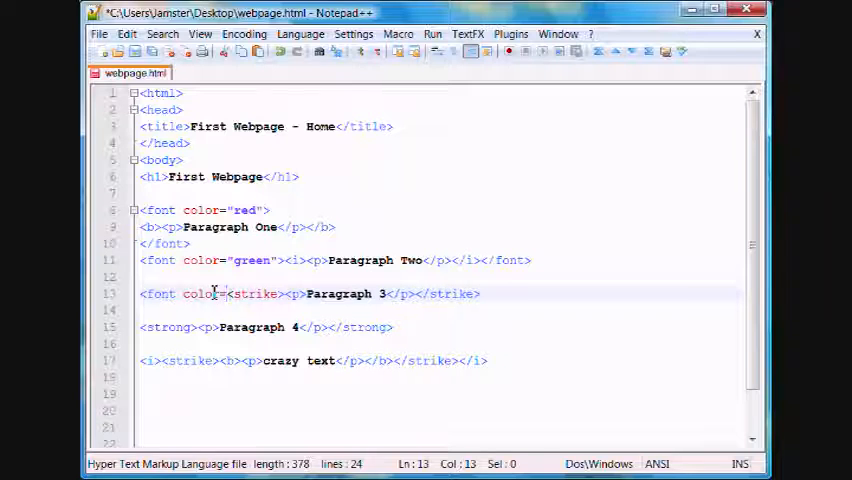
text(bl)
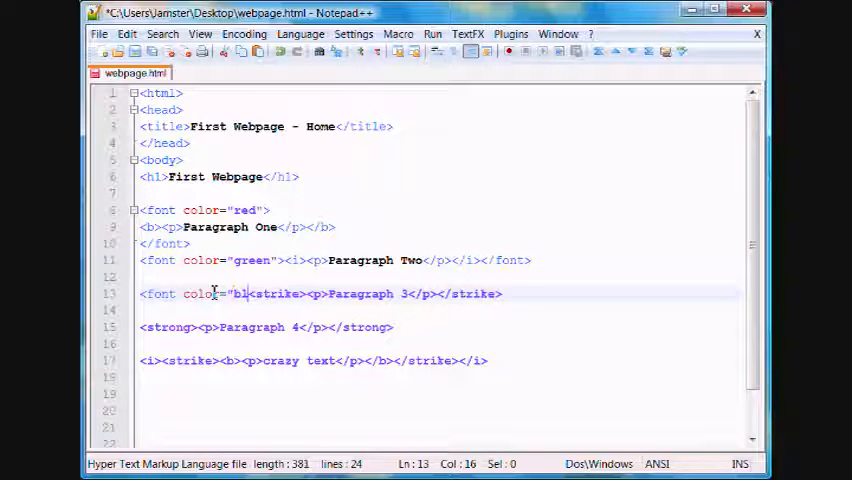
text(ue">)
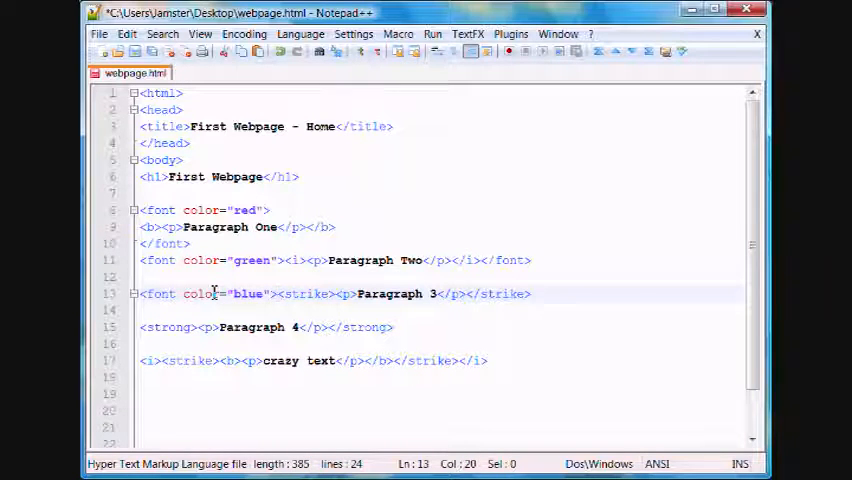
click(533, 293)
text(</)
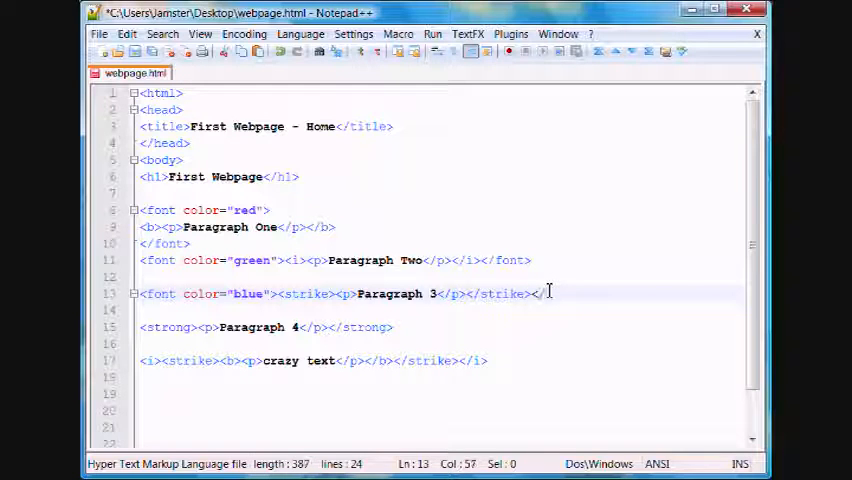
text(font>)
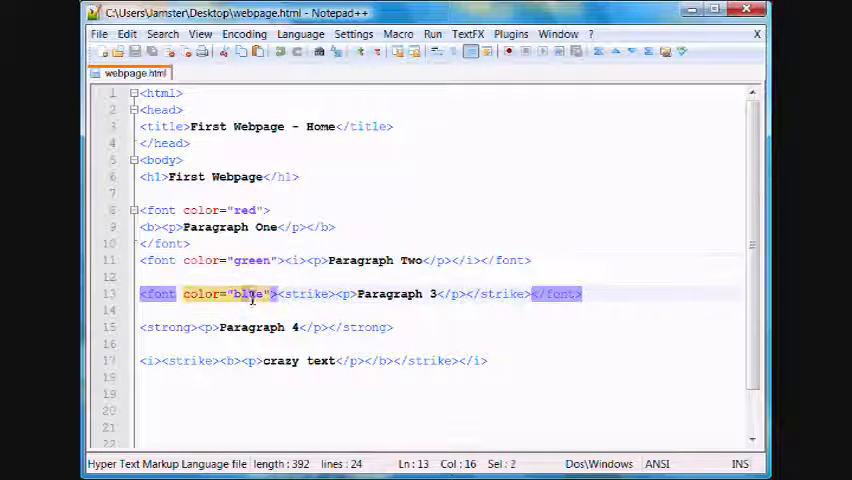
- Delete the stray test text typed below the crazy text line
click(140, 327)
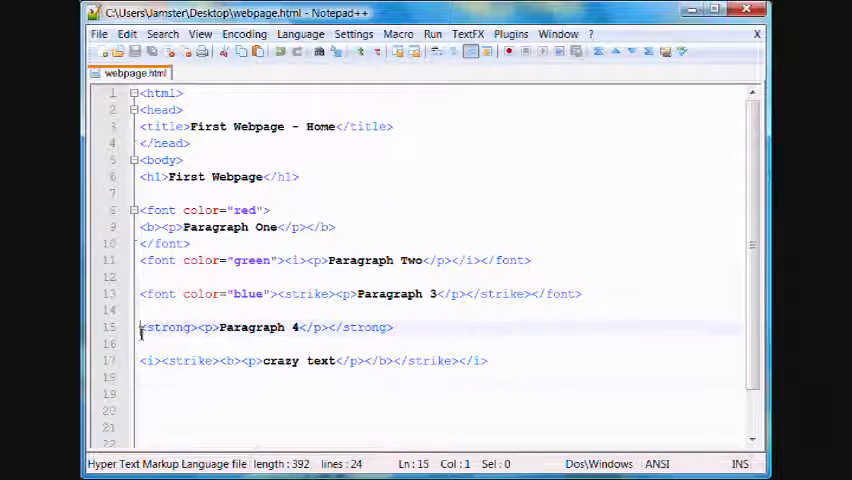
click(246, 393)
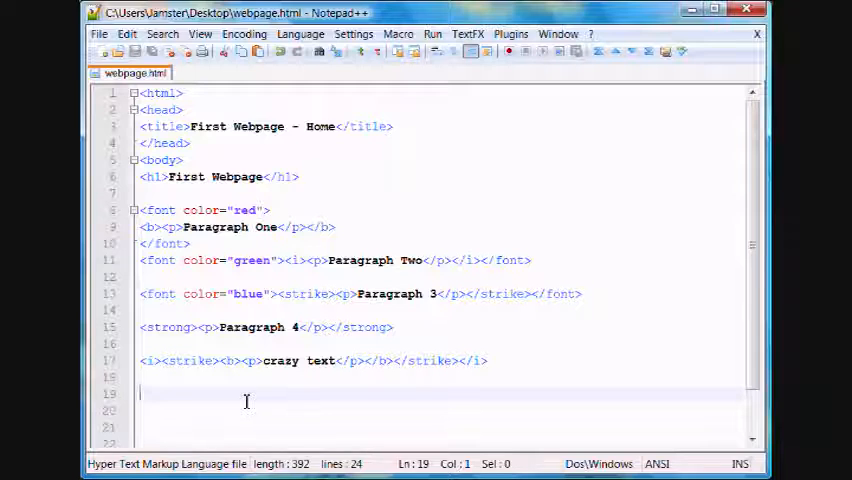
text(#)
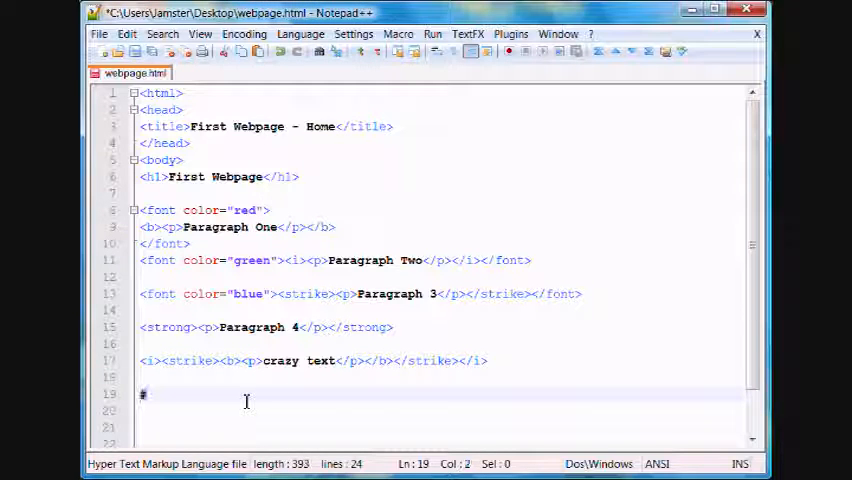
text(jaklf)
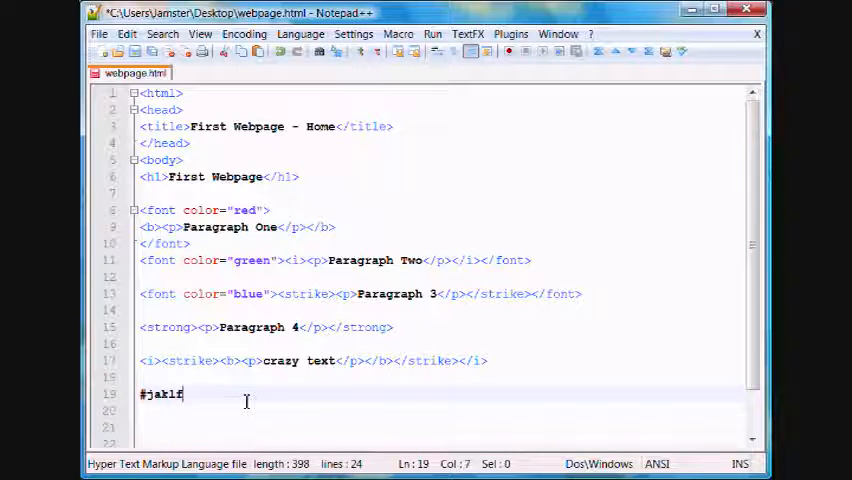
key(BackSpace)
text(<font)
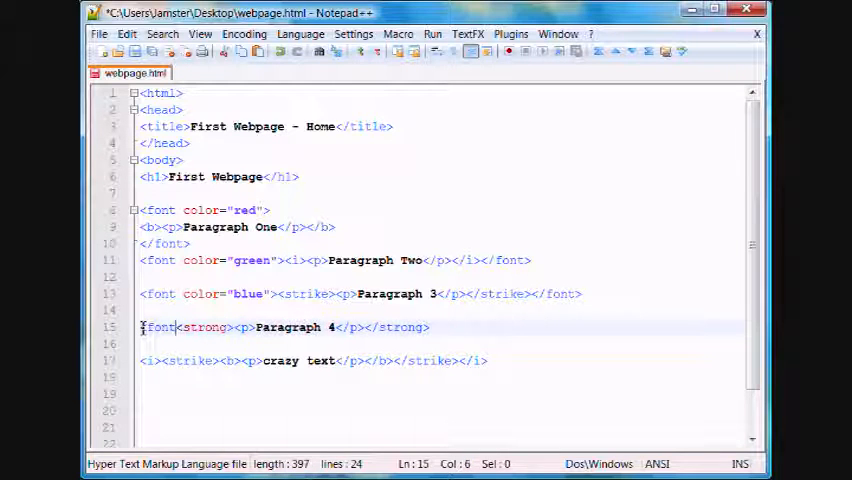
- Wrap the Paragraph 4 line in a font tag with color #123456
text(color=")
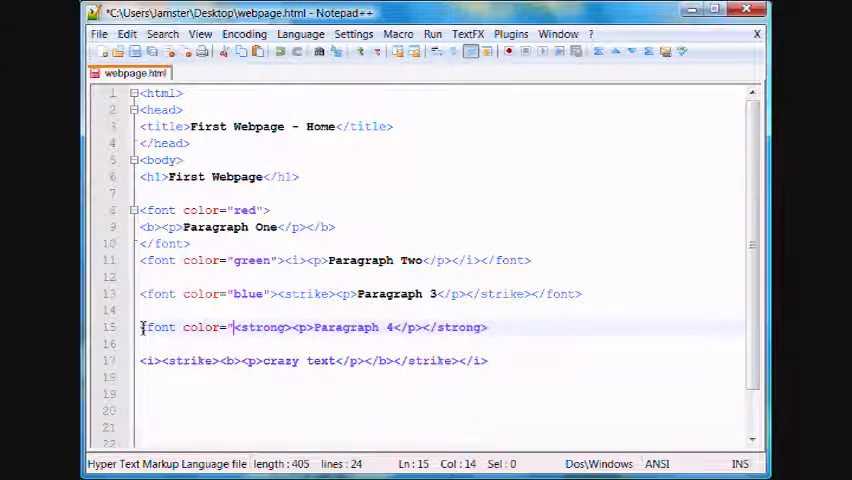
text(#)
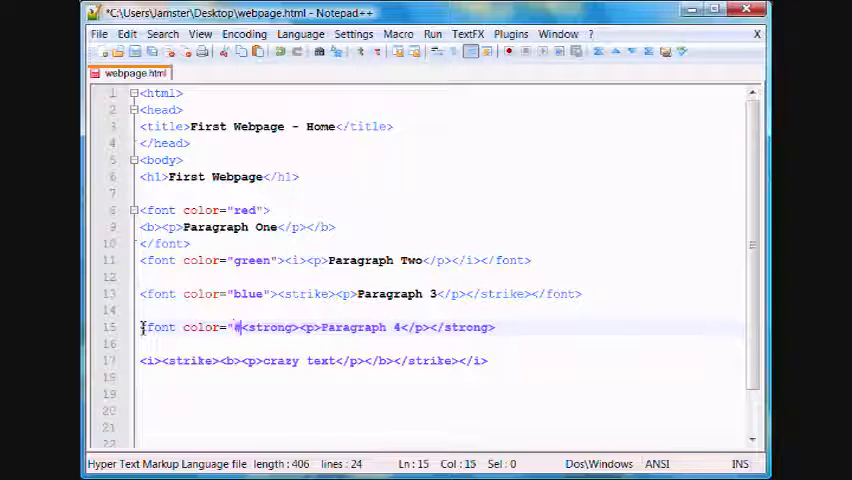
text(1234)
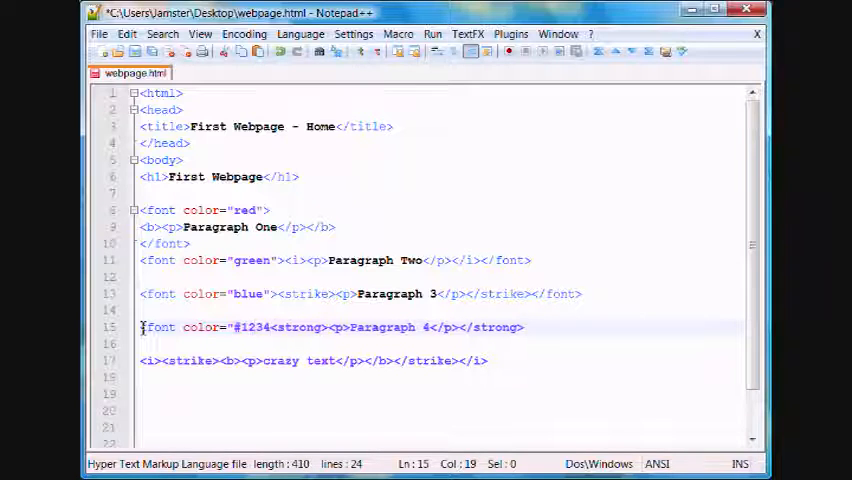
text(56">)
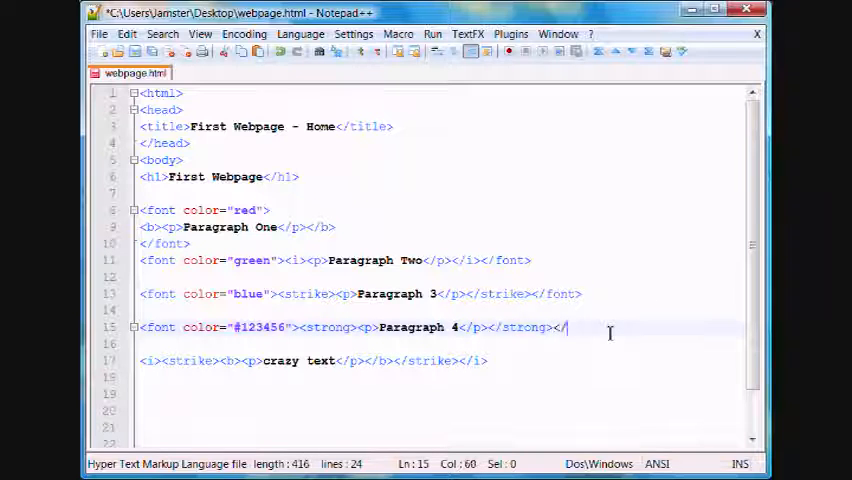
text(font>)
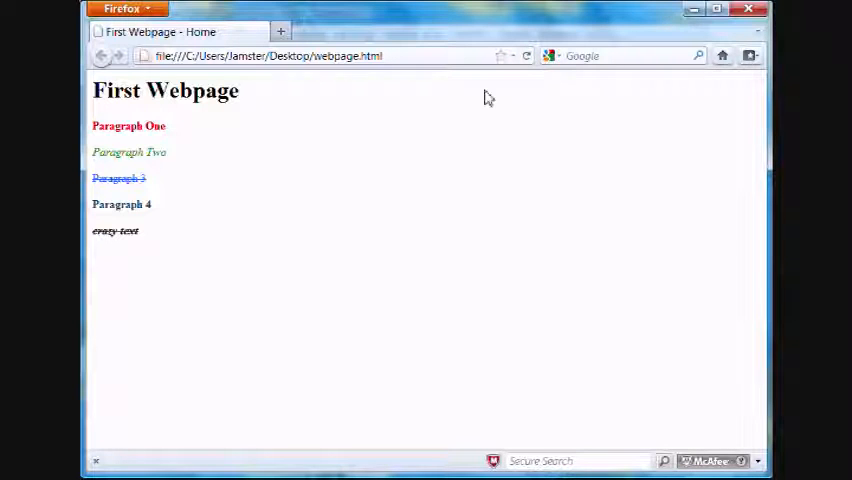
mouse_move(242, 225)
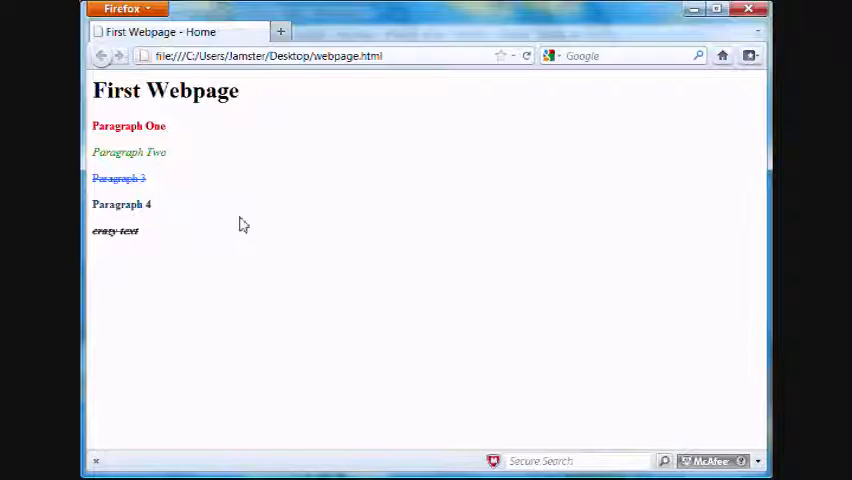
- Change Paragraph 4's font color value from #123456 to #333456
double_click(130, 204)
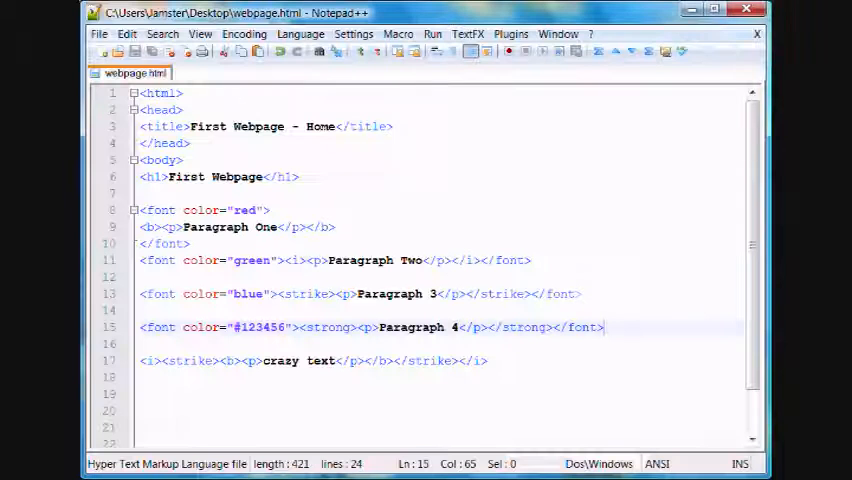
double_click(261, 327)
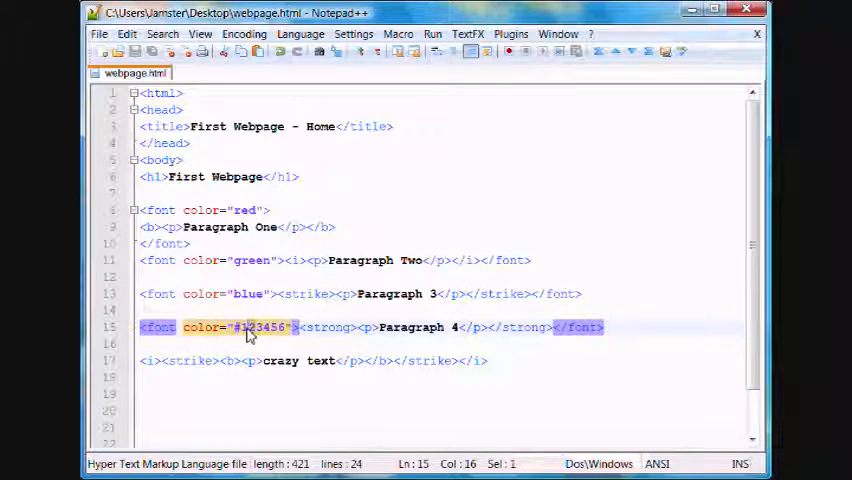
text(3)
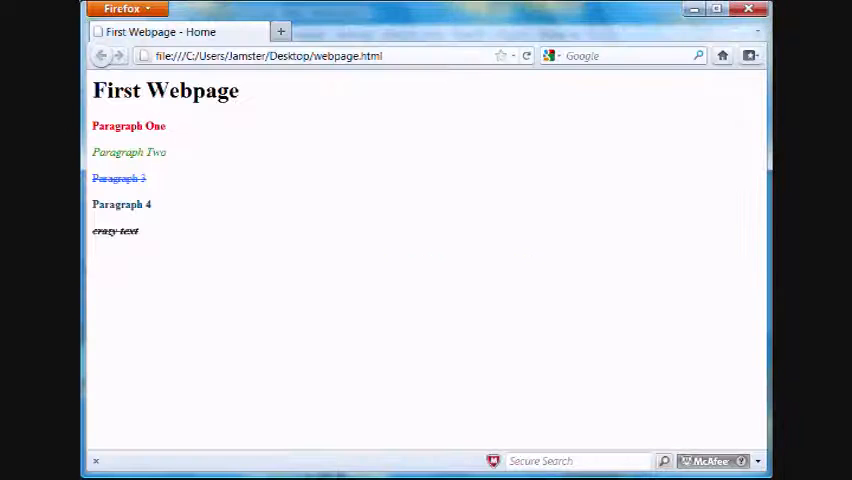
mouse_move(197, 220)
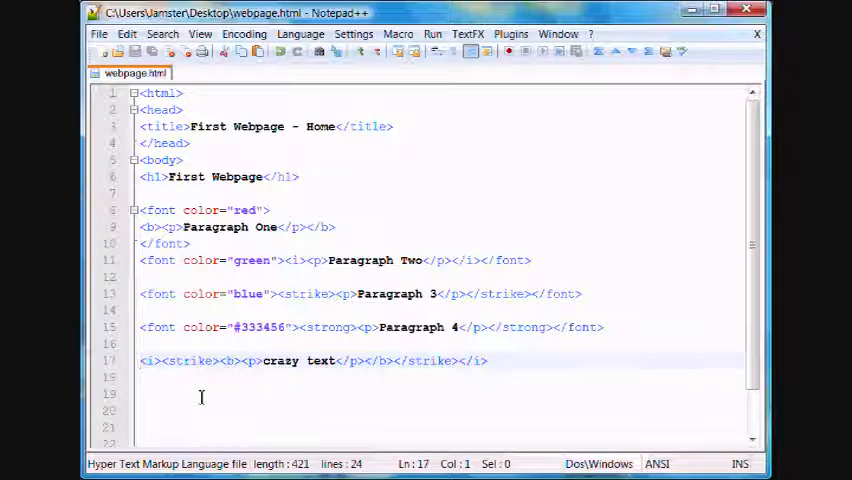
- Wrap the crazy text line in a <font color="orange"> tag
text(font color=")
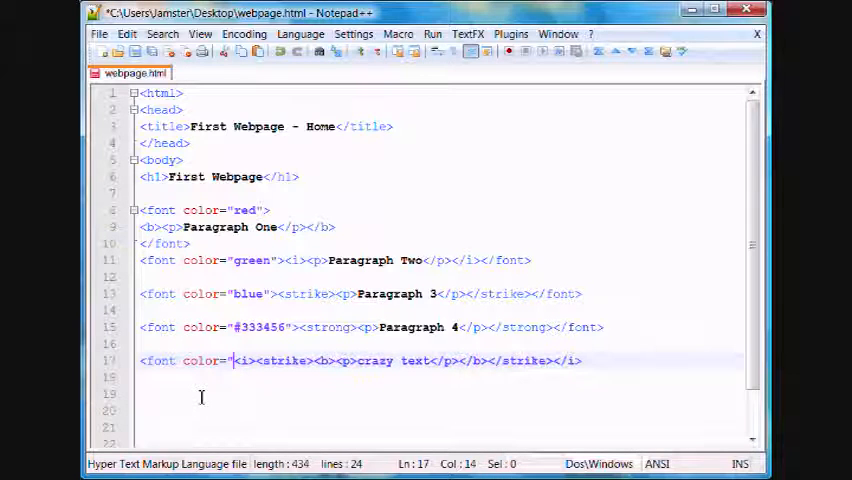
text(orange">)
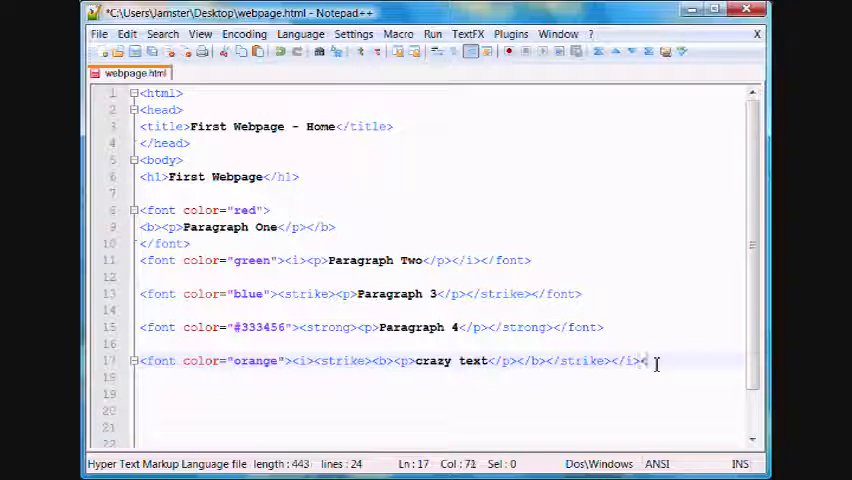
text(</font>)
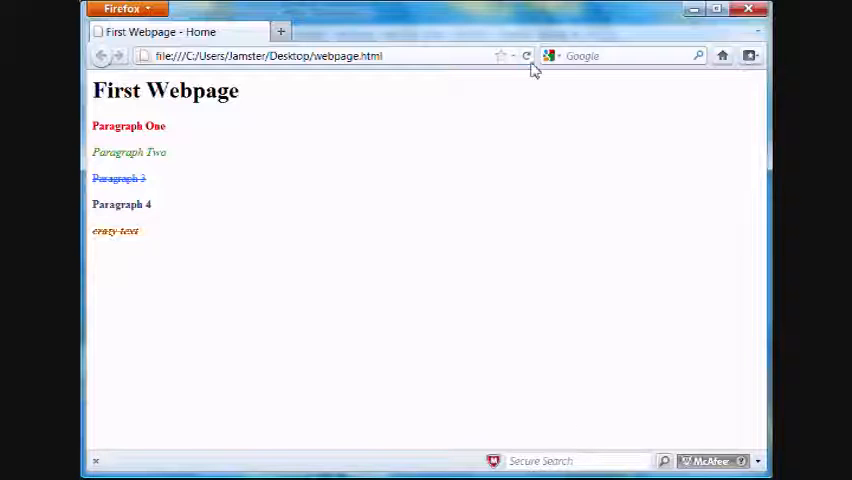
- Reload the page in Firefox so crazy text shows in orange
double_click(114, 231)
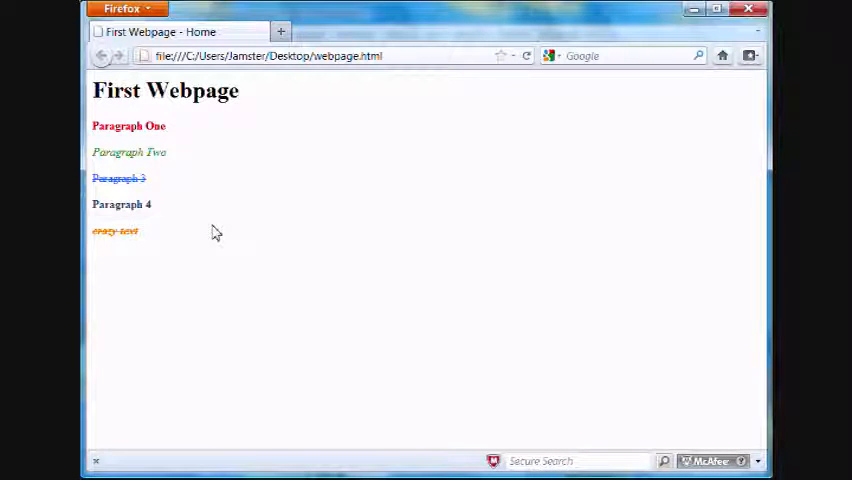
mouse_move(275, 175)
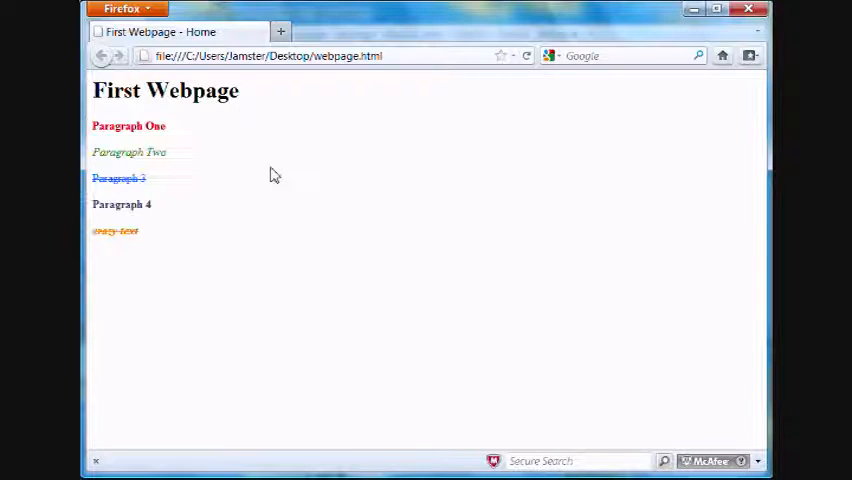
mouse_move(230, 210)
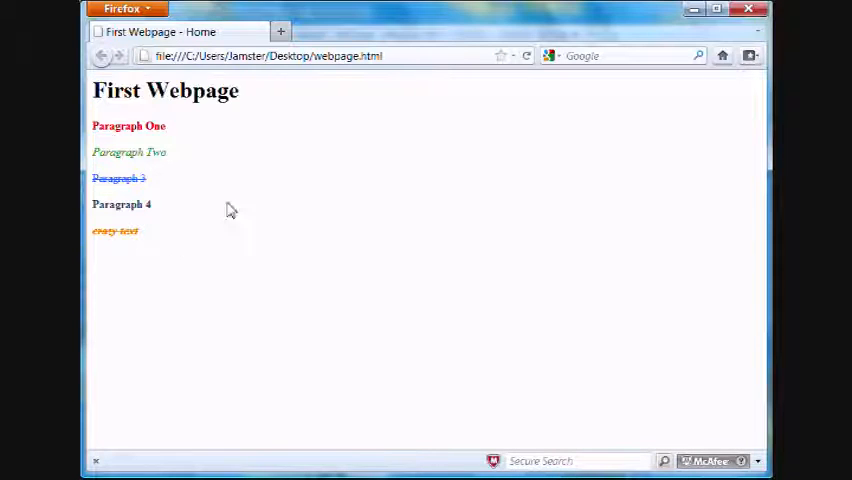
mouse_move(255, 96)
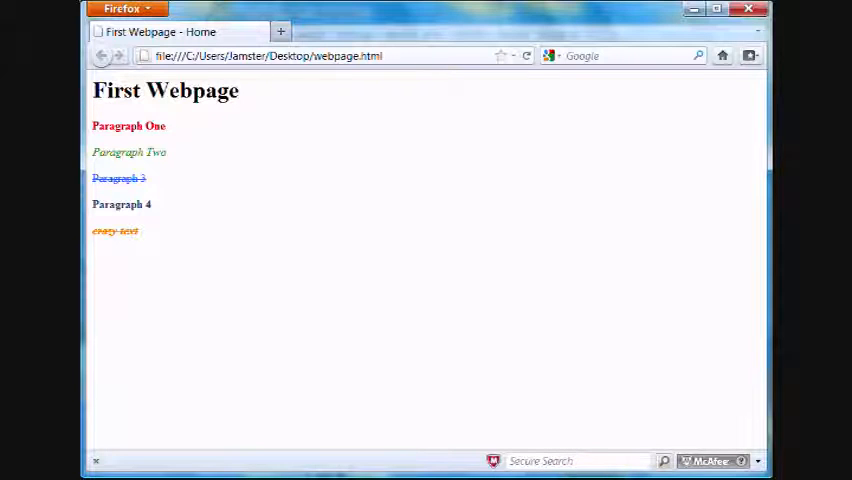
mouse_move(137, 115)
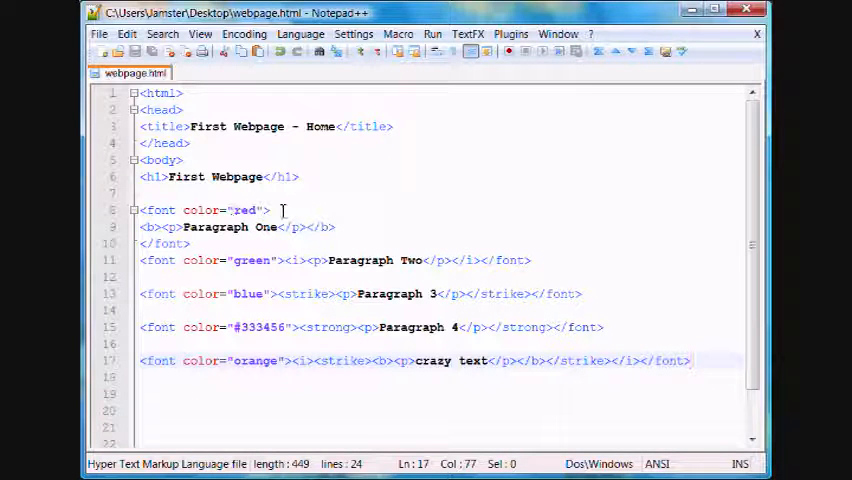
- Insert </font><font color="blue"> between 'Paragraph' and 'One' on line 9
click(253, 227)
text(</font><font color="blue)
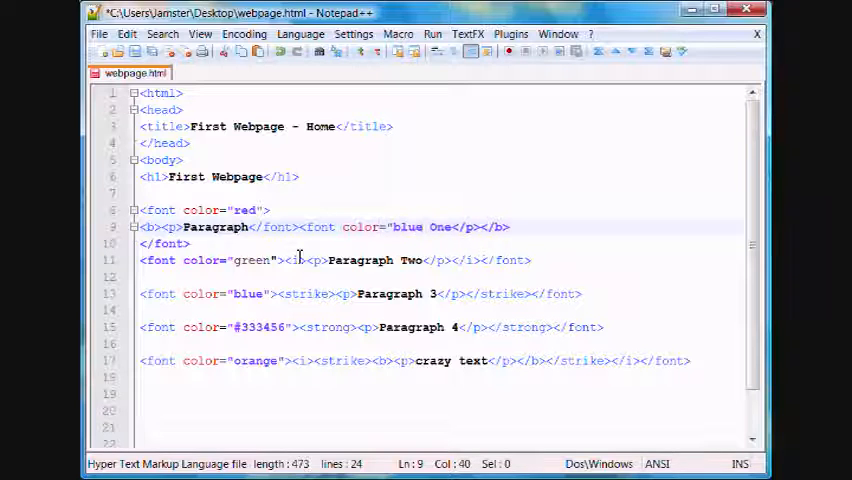
click(205, 243)
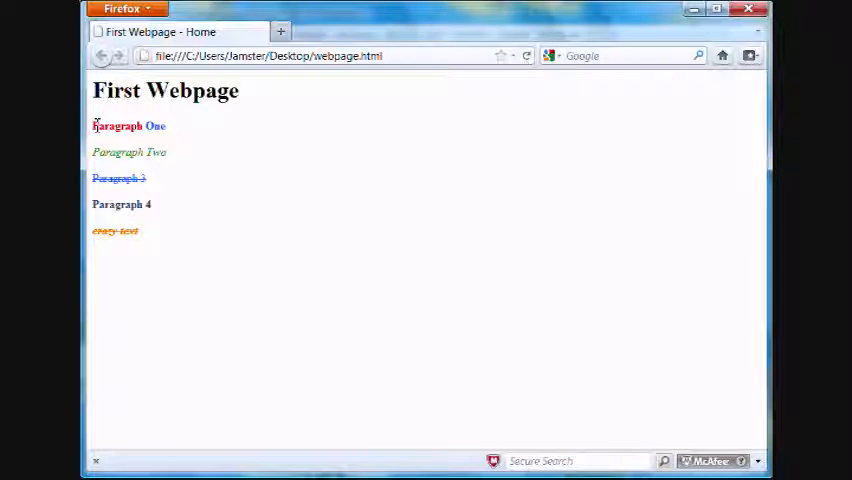
- Reload Firefox to check 'Paragraph' in red and 'One' in blue
double_click(155, 125)
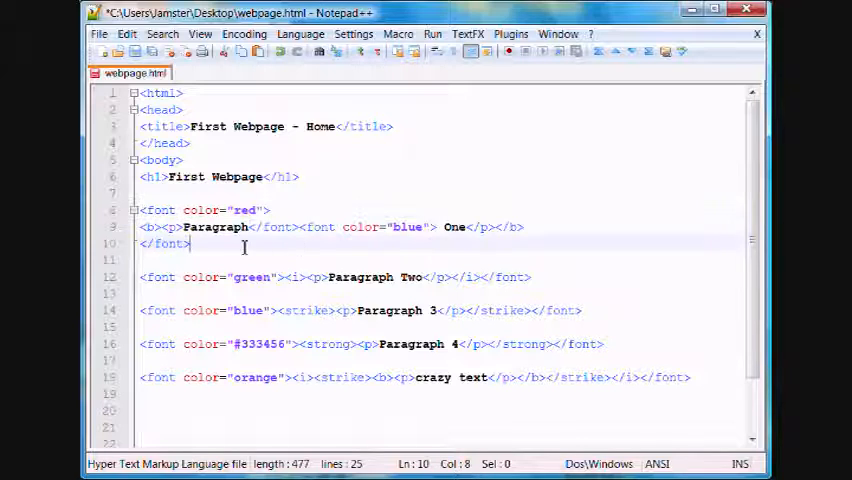
mouse_move(306, 301)
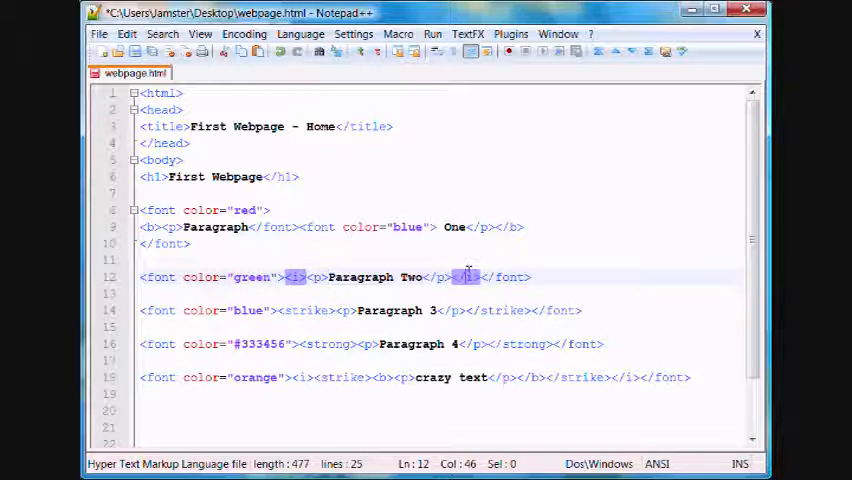
- Place the cursor in the green Paragraph Two line on line 12
click(598, 223)
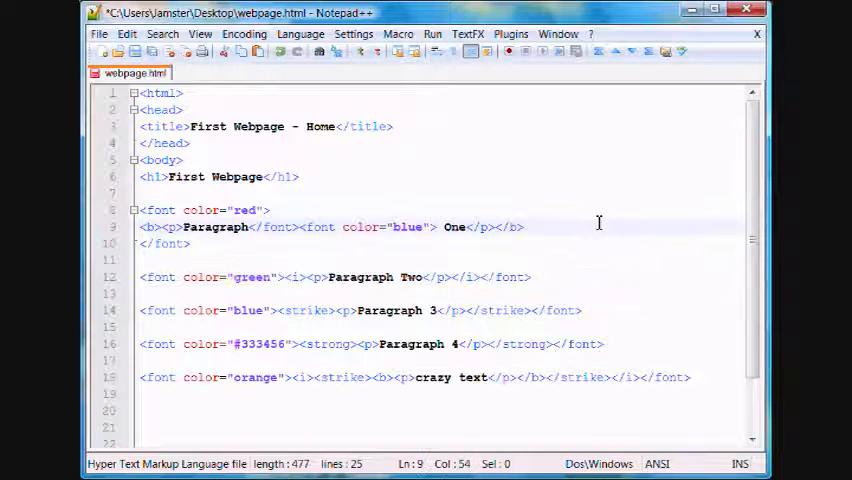
mouse_move(600, 252)
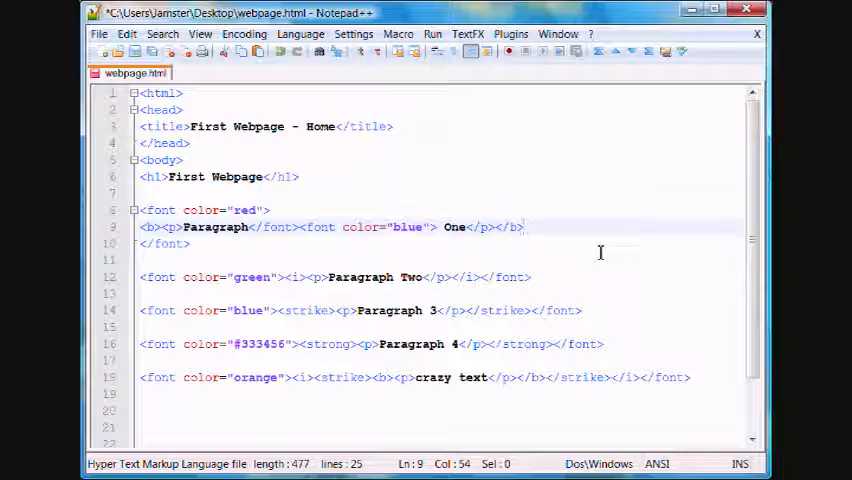